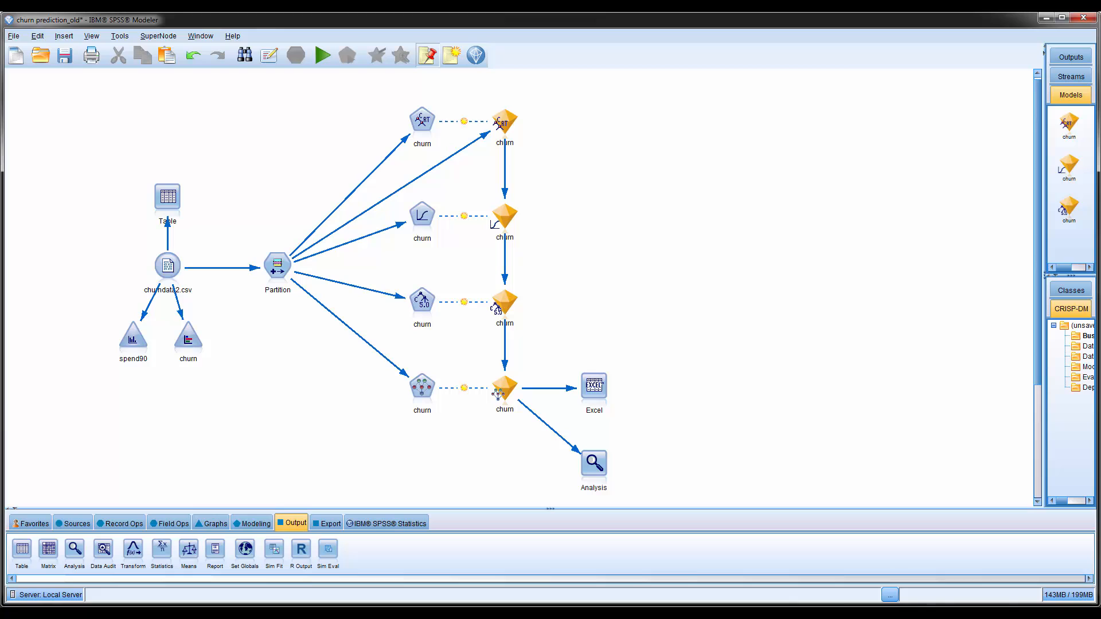
Step: In Modeler, view the Table node output, check the churn graph options, and select the Excel export node
left_click(166, 199)
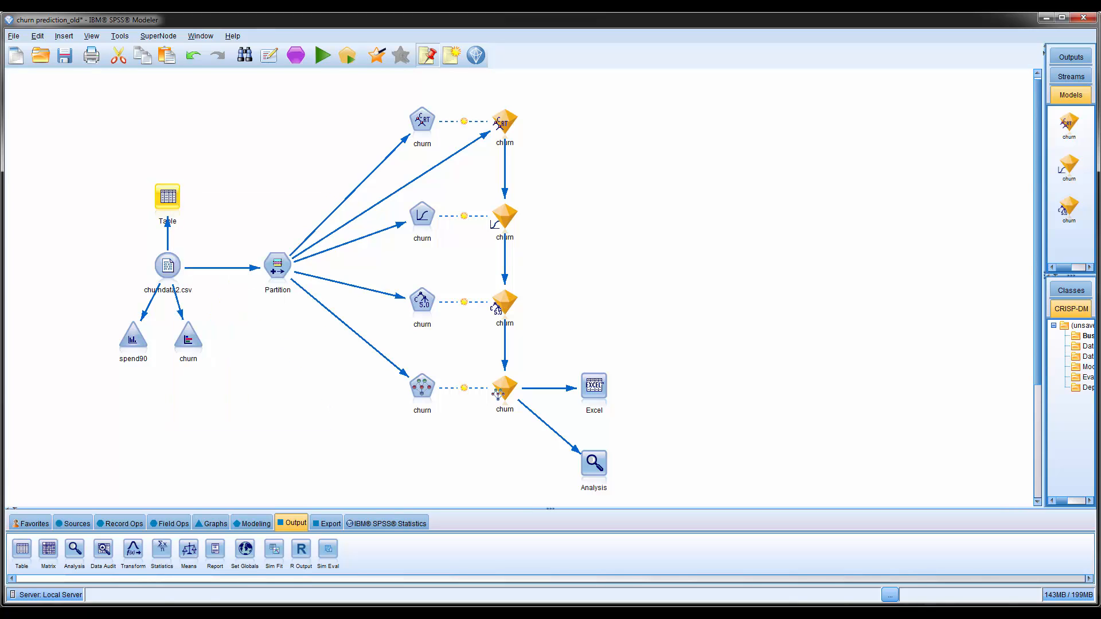
double_click(166, 199)
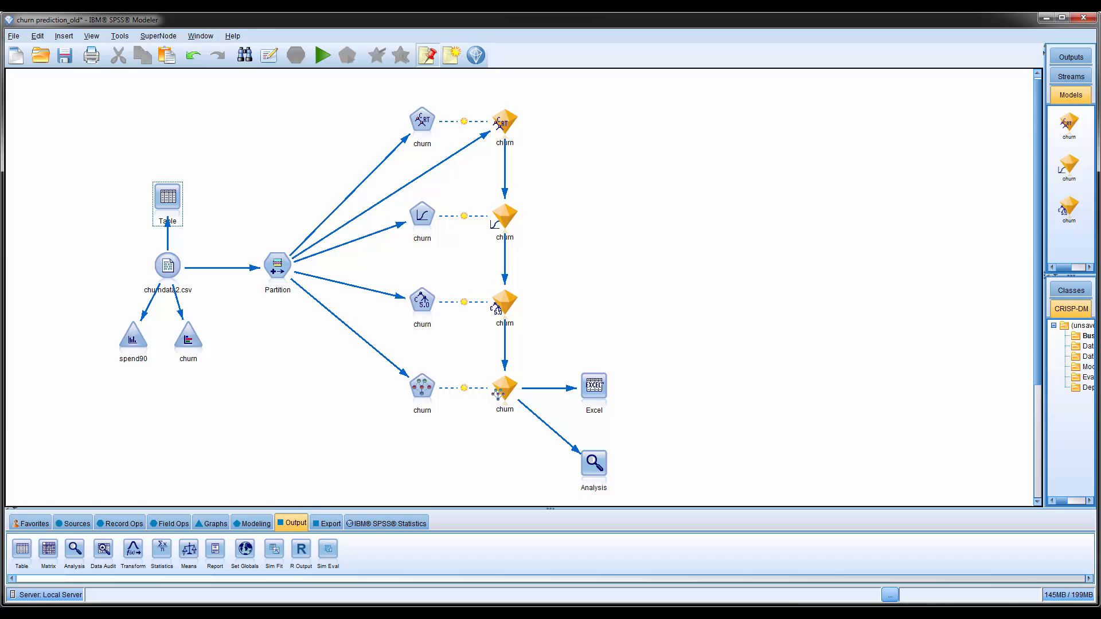
right_click(188, 334)
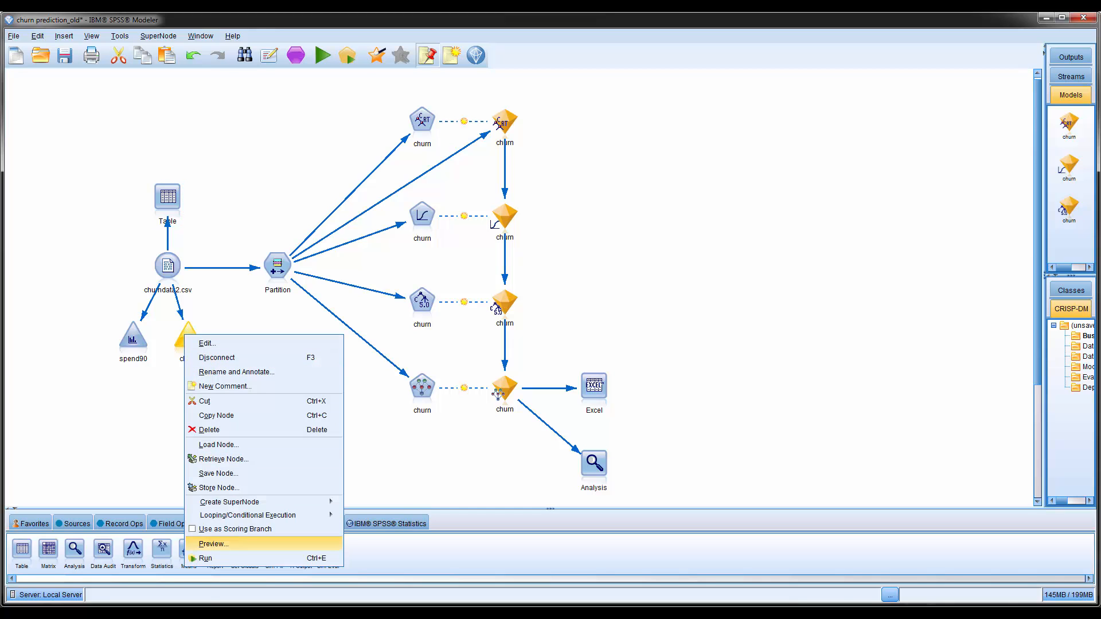
left_click(203, 557)
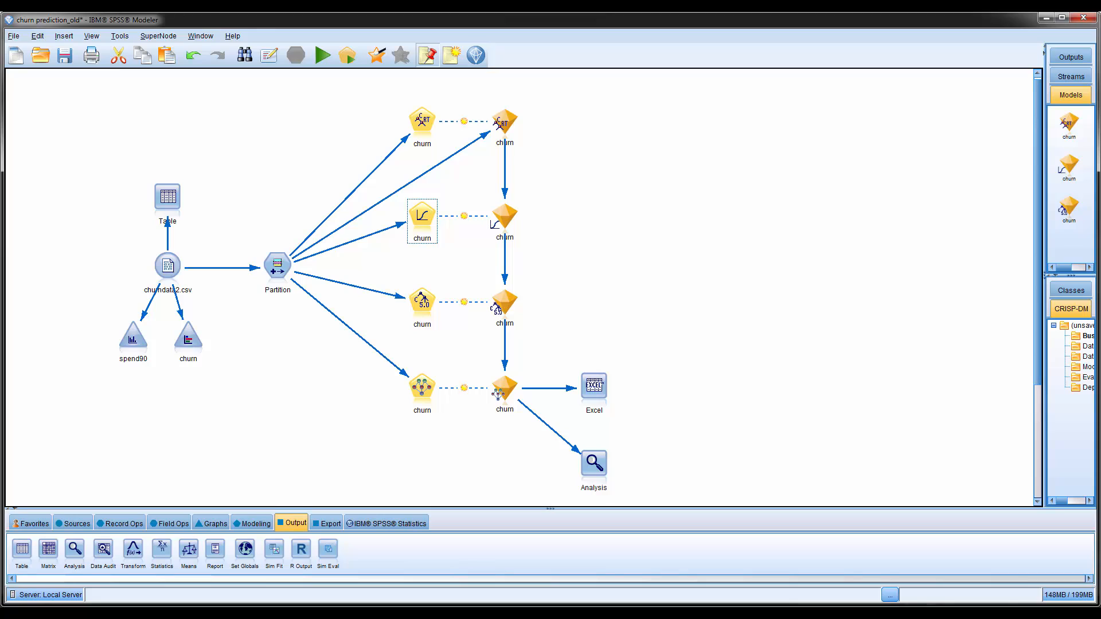
left_click(504, 125)
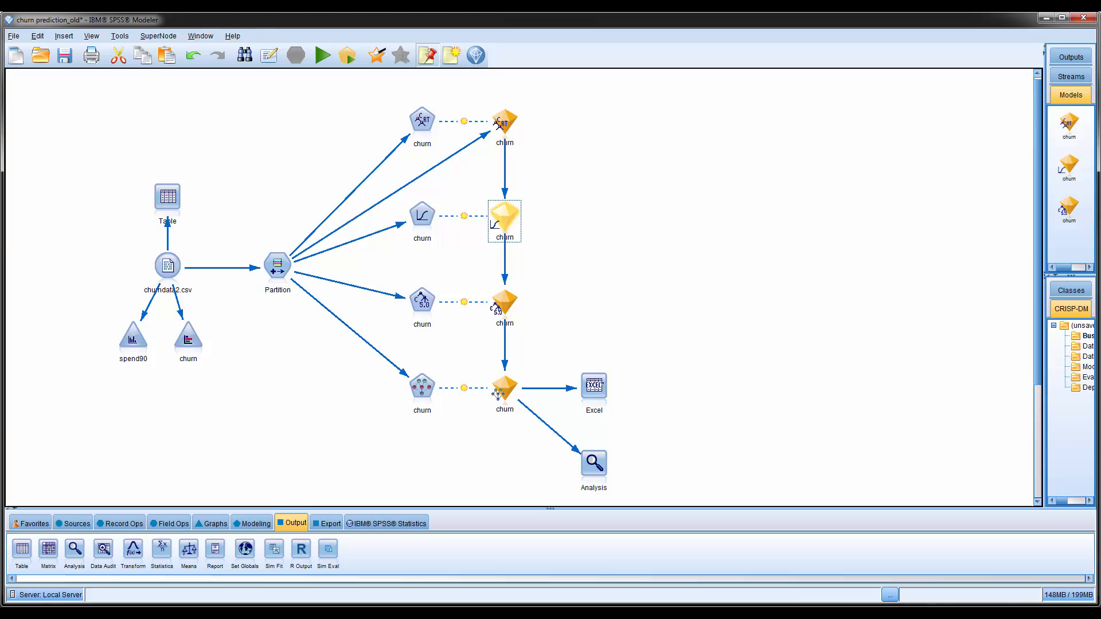
left_click(504, 389)
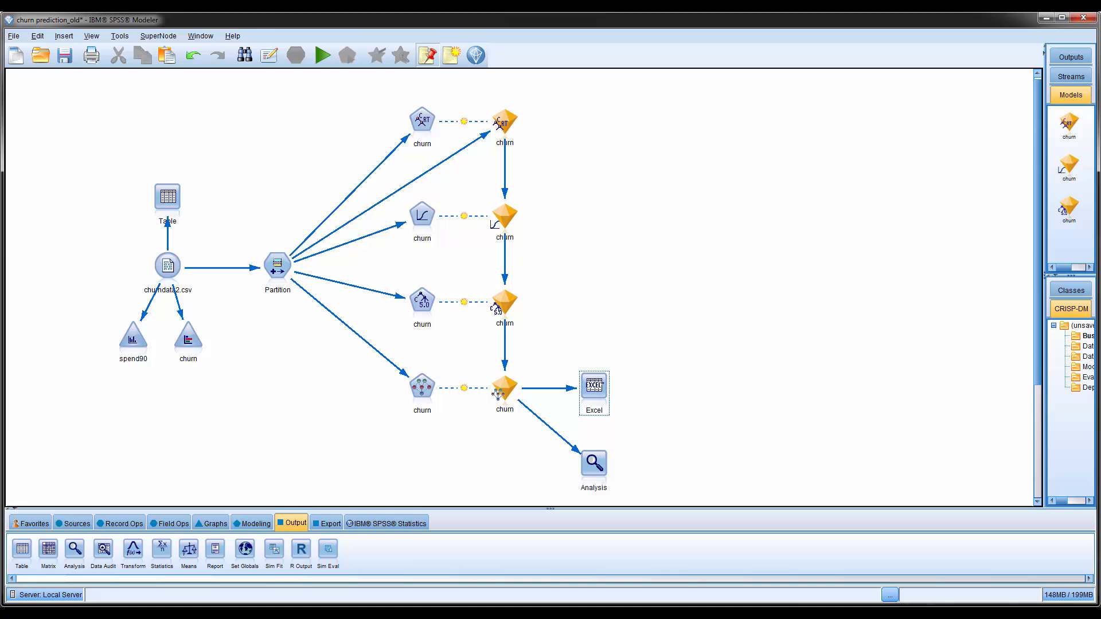
Step: Review Prediction_output.xlsx churn values in columns Y and U and the B21 Risk formula, then view the Report sheet
double_click(594, 389)
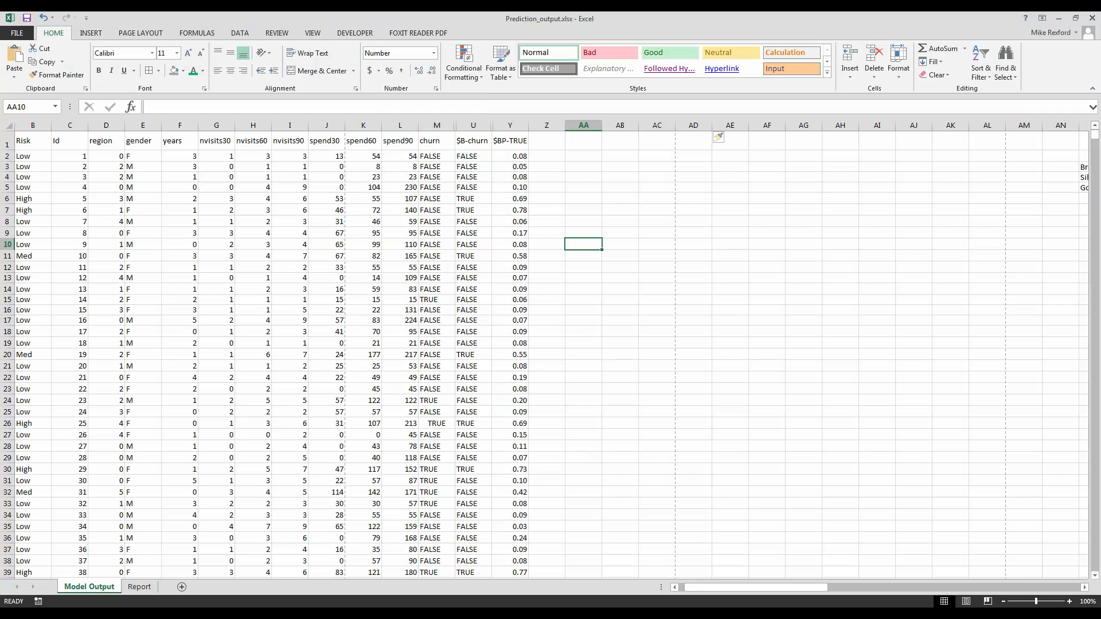
left_click_drag(509, 155, 509, 255)
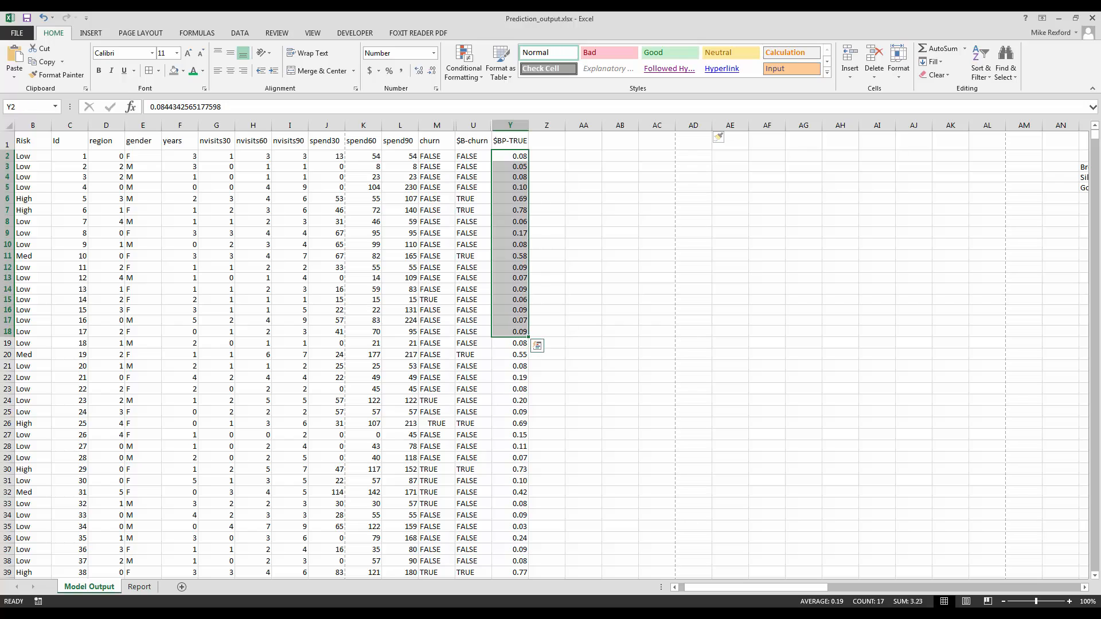
left_click(473, 309)
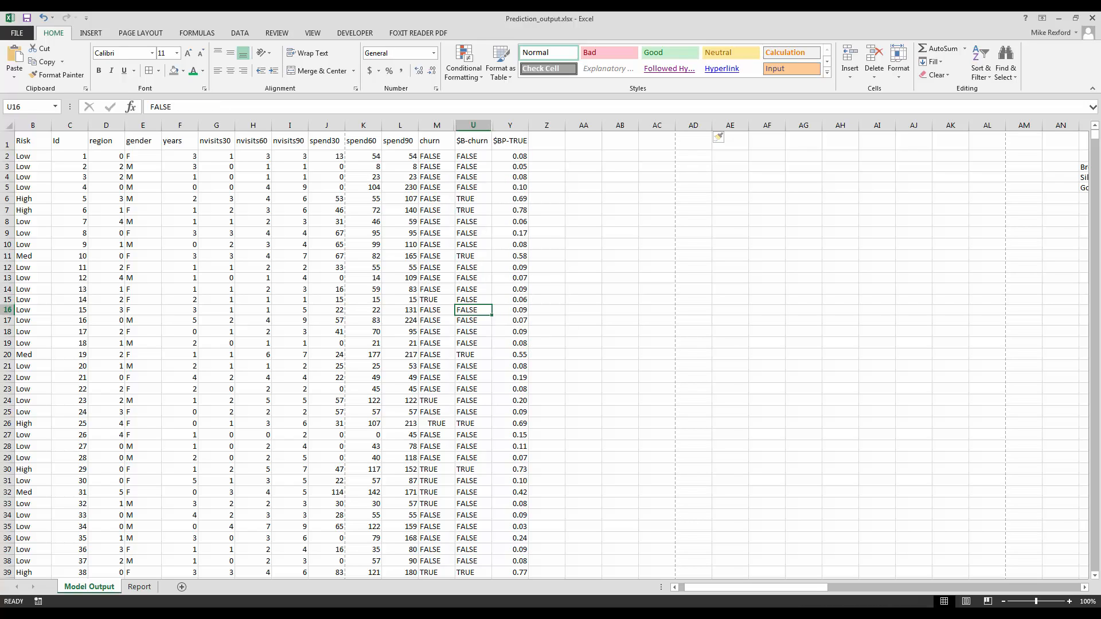
left_click_drag(33, 156, 32, 232)
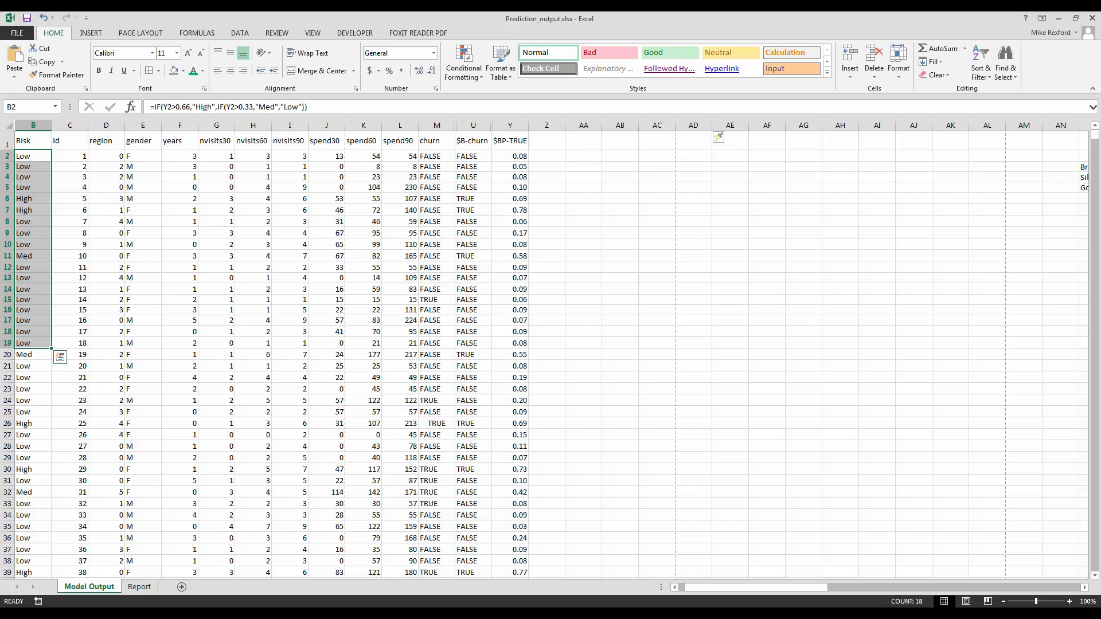
left_click(26, 377)
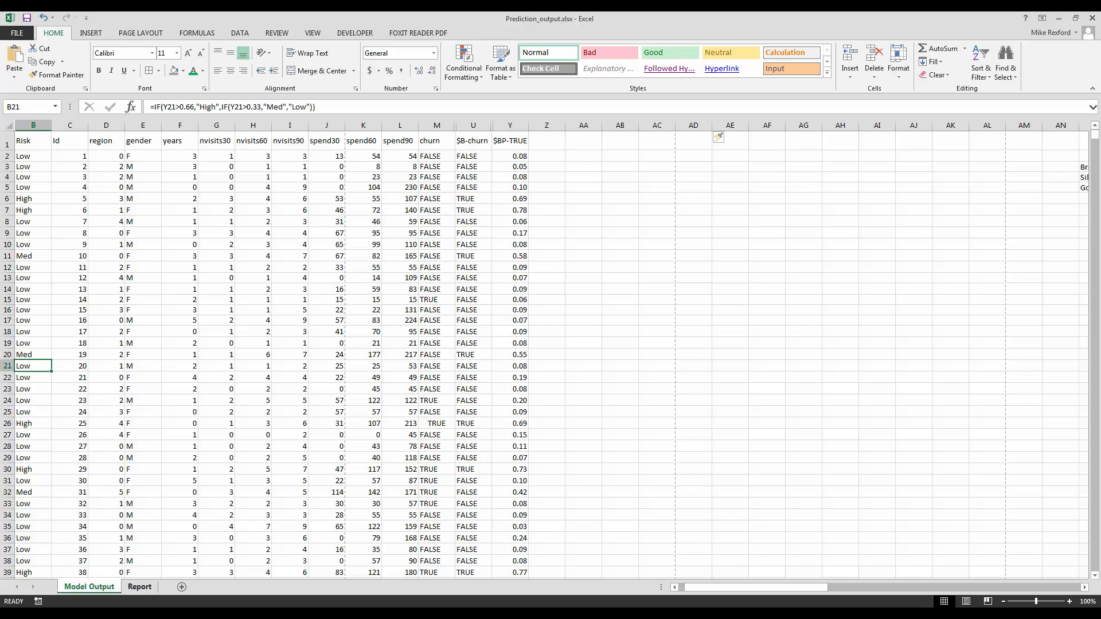
left_click(139, 587)
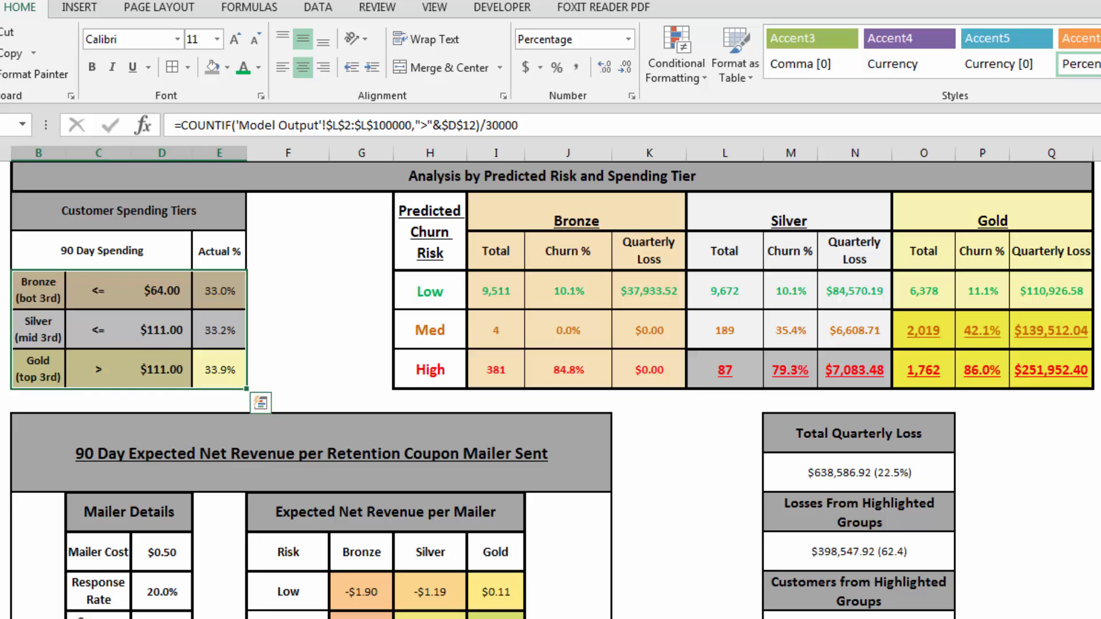
left_click(288, 290)
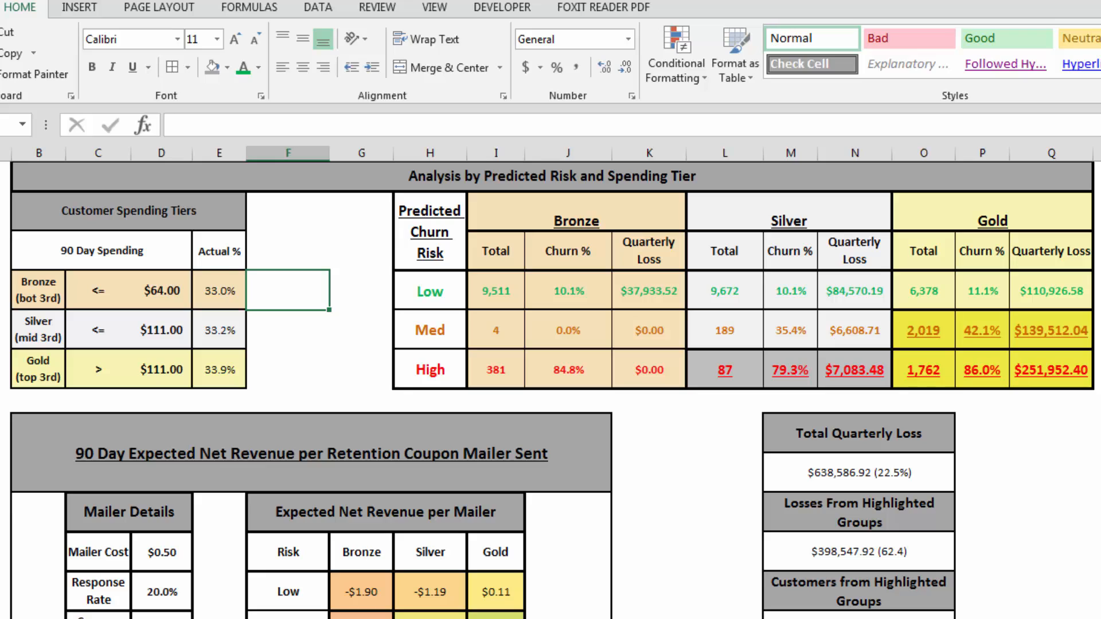
left_click(923, 369)
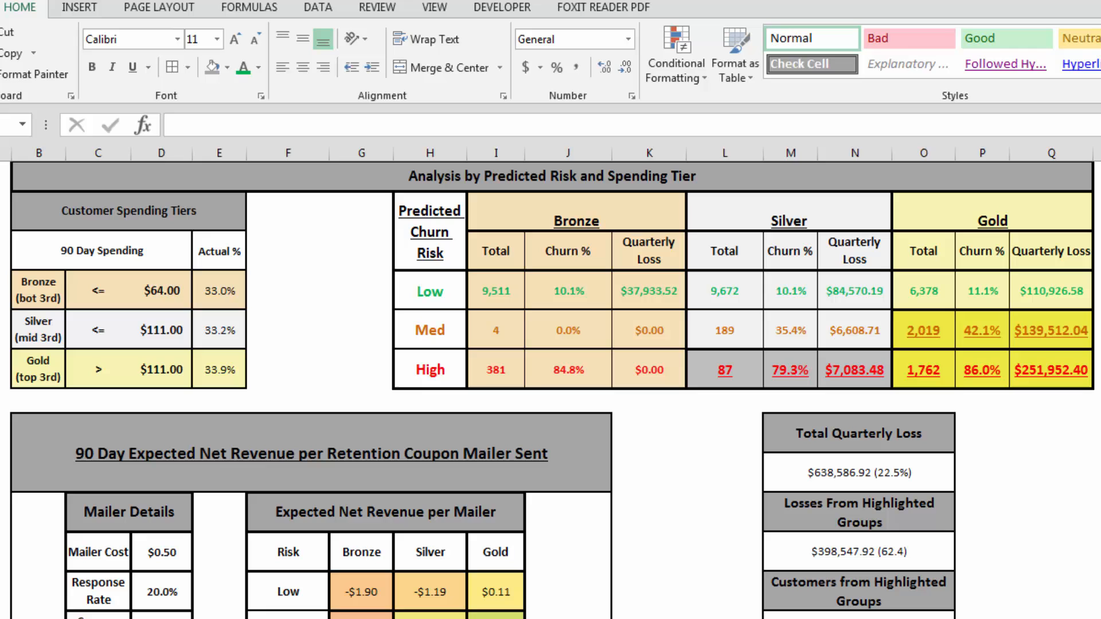
scroll("down", 3)
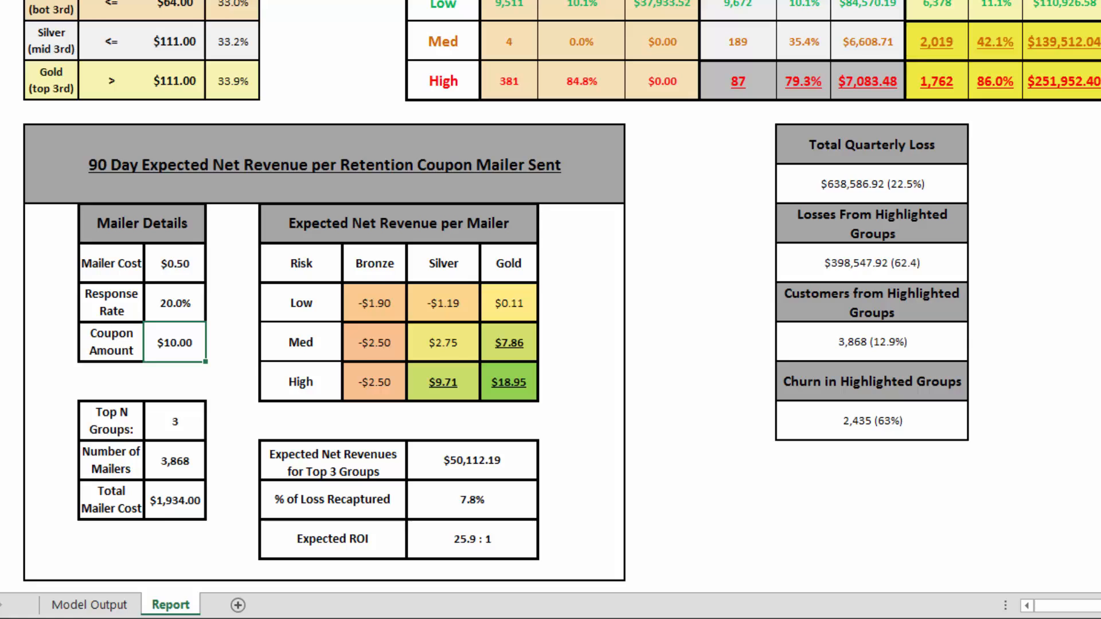
left_click(175, 262)
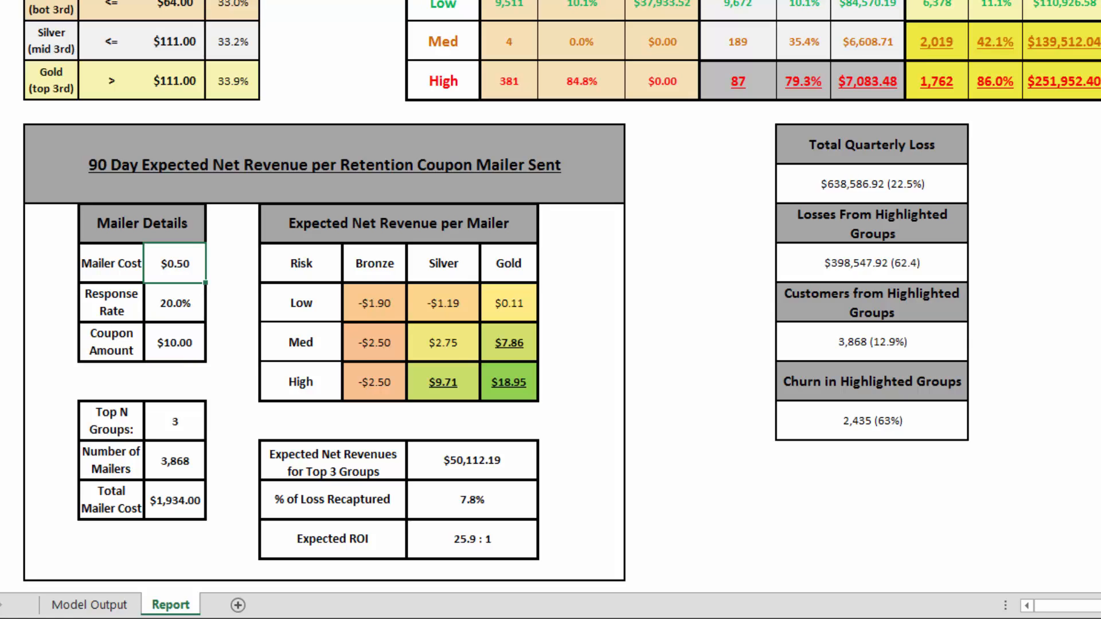
left_click(175, 302)
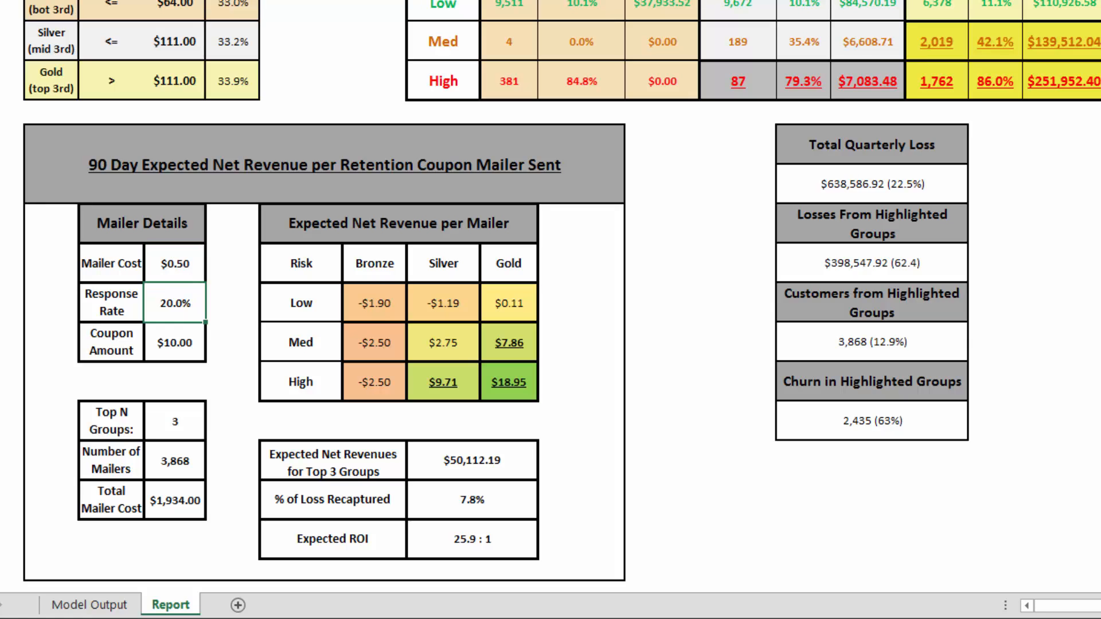
left_click(175, 421)
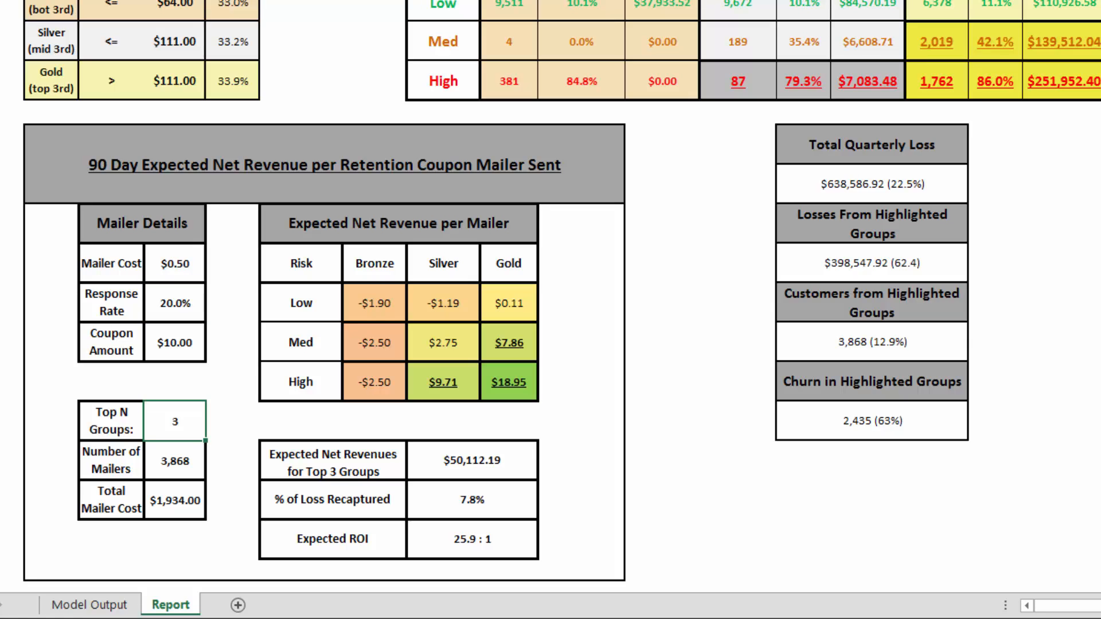